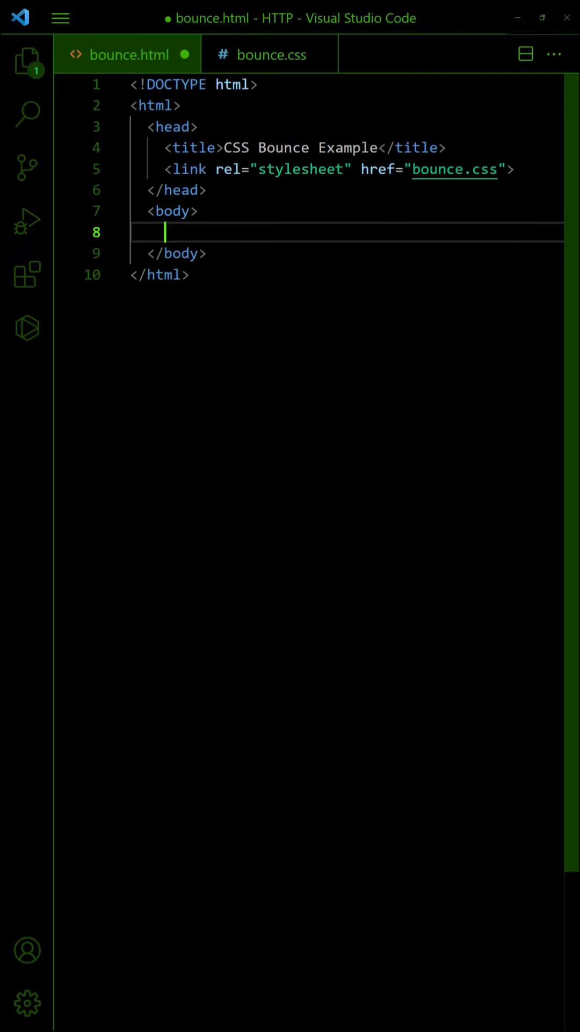
Add <div class="ball bounce"></div> inside the body of bounce.html
{"action": "type", "text": "<div class=\"ball bounce\"></div>"}
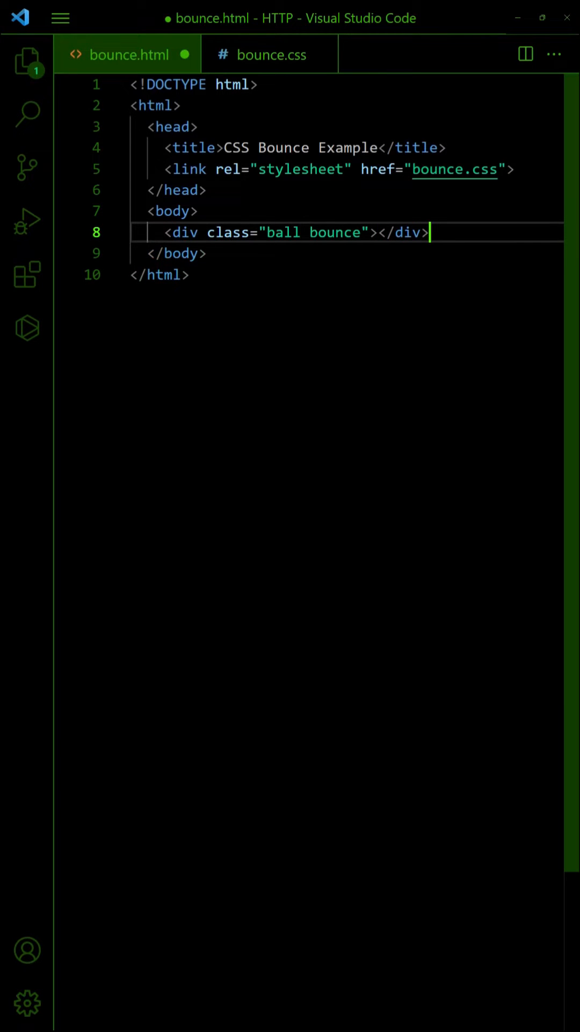
In bounce.css, add a commented 300px round .ball with background #f45342, and begin a bounce-effect comment
{"action": "left_click", "coordinate": [270, 55]}
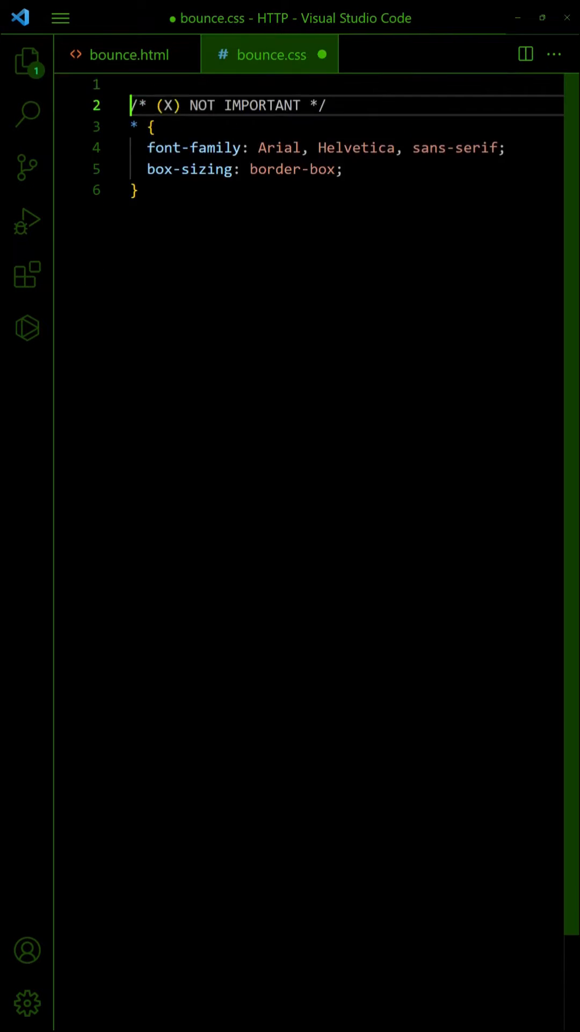
{"action": "type", "text": "/* A RED BALL */"}
{"action": "type", "text": "backg"}
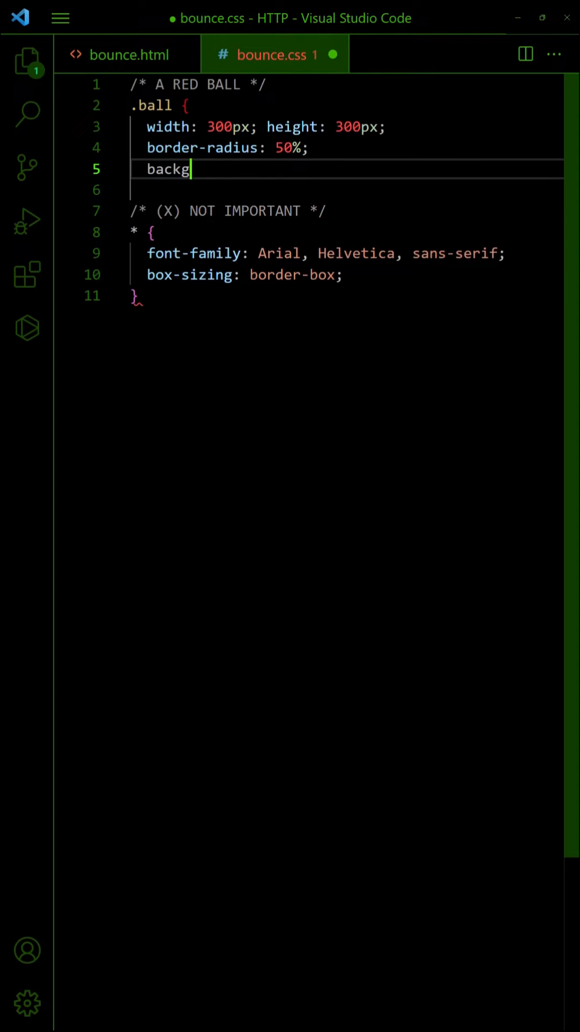
{"action": "type", "text": "round: #f45342;"}
{"action": "left_click", "coordinate": [346, 190]}
{"action": "type", "text": "}"}
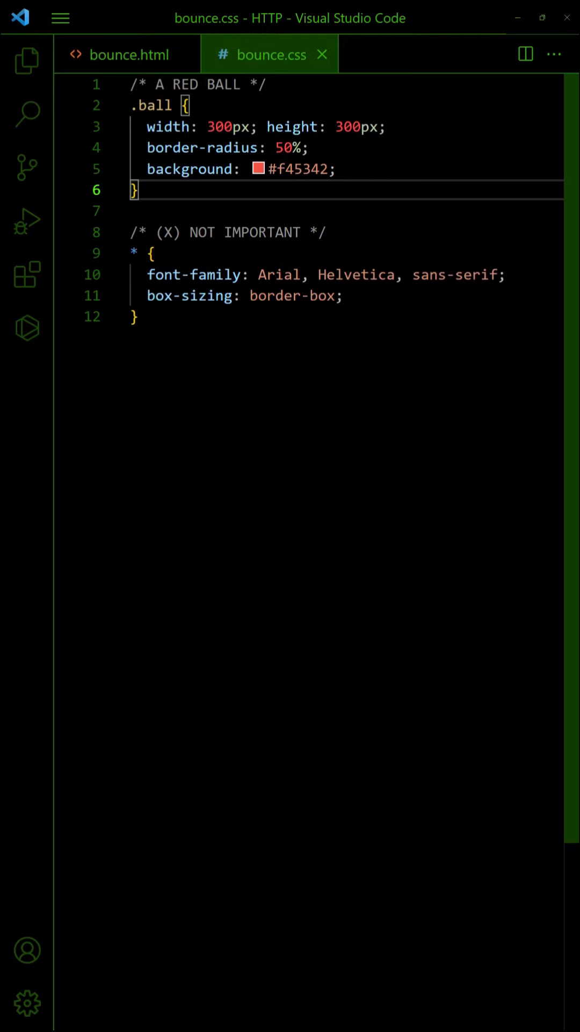
{"action": "type", "text": "/* BOUNCE EFFECT */"}
{"action": "type", "text": "animation: 1s infinite alternate bounce;"}
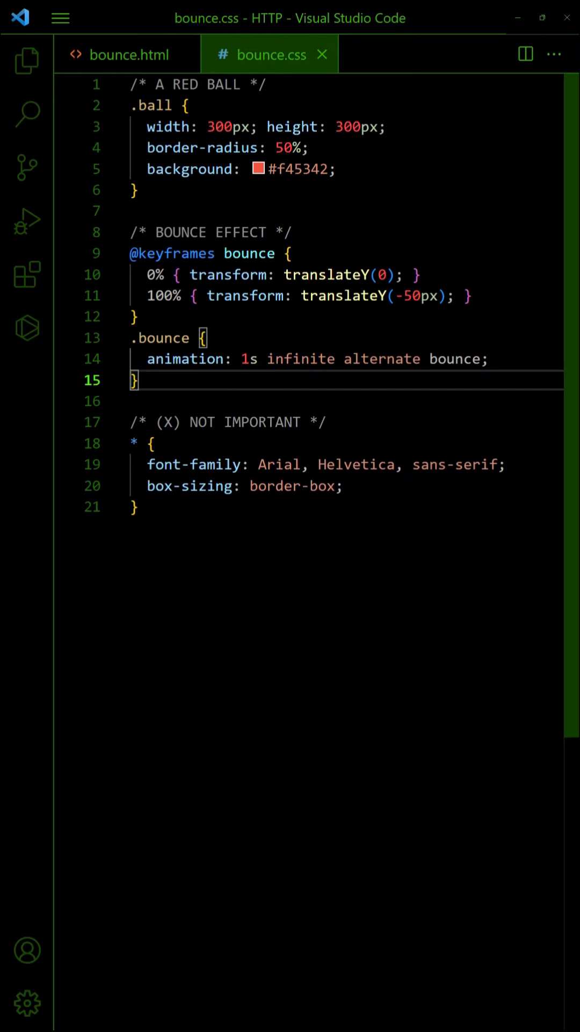
Give .ball margin-top 80px, add 30% and 50% keyframe steps, and set the animation to 2s ease infinite
{"action": "left_click", "coordinate": [335, 169]}
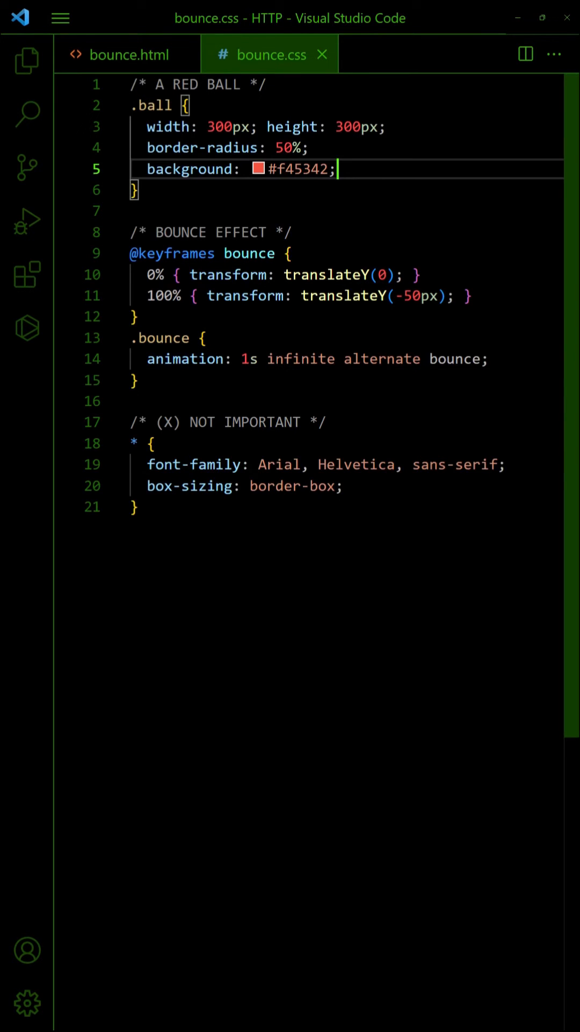
{"action": "type", "text": "margin-top: 80px;"}
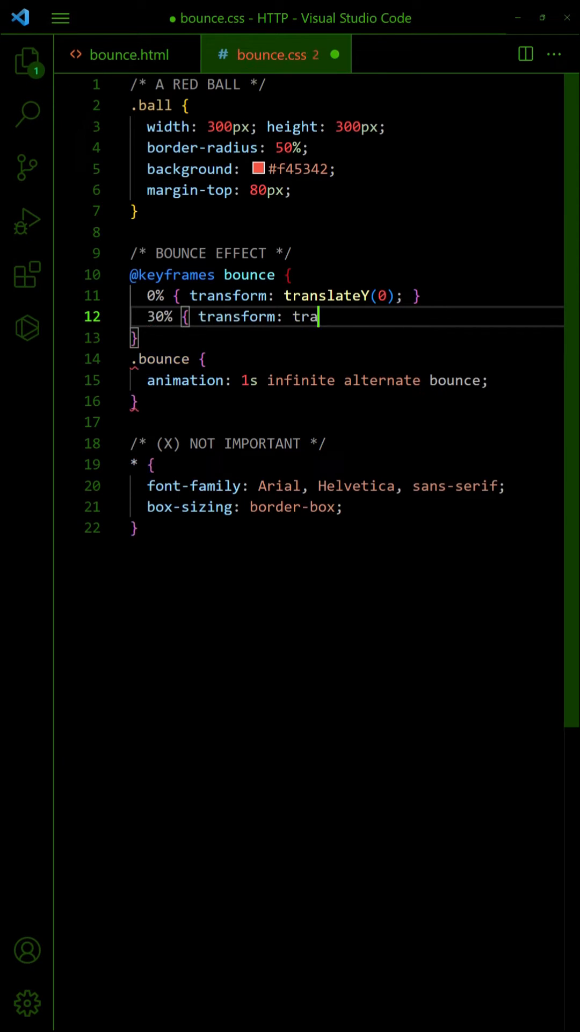
{"action": "type", "text": "nslateY(-50px); }"}
{"action": "type", "text": "100% { tra"}
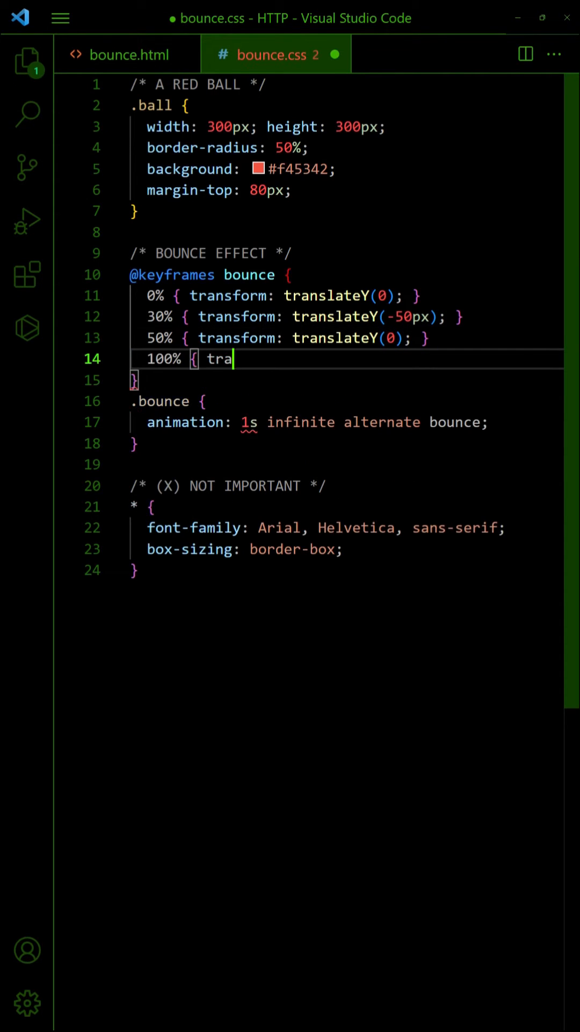
{"action": "type", "text": "nsform: translateY(0); }"}
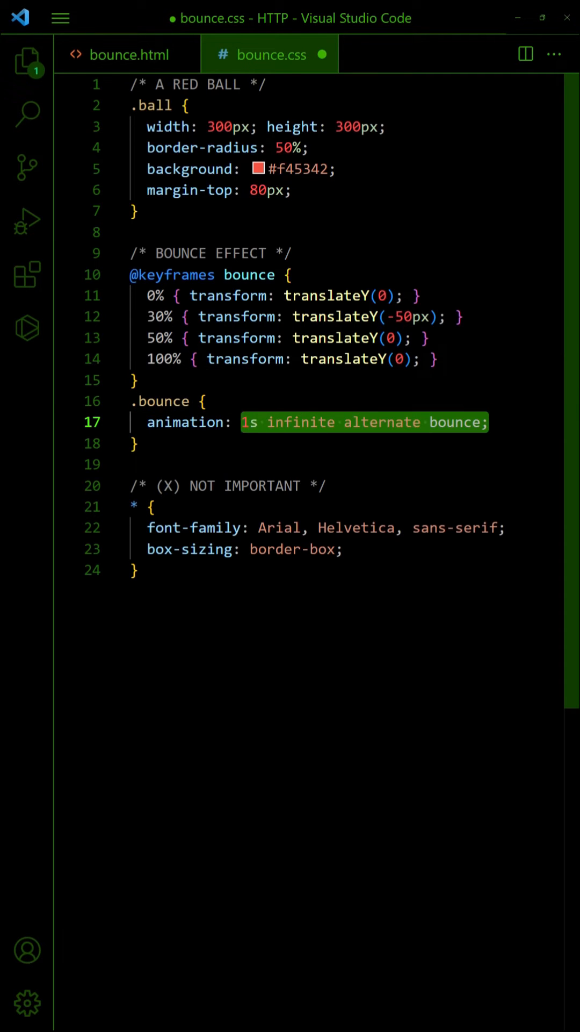
{"action": "type", "text": "2s ease infinite"}
{"action": "left_click", "coordinate": [346, 296]}
{"action": "type", "text": "scal"}
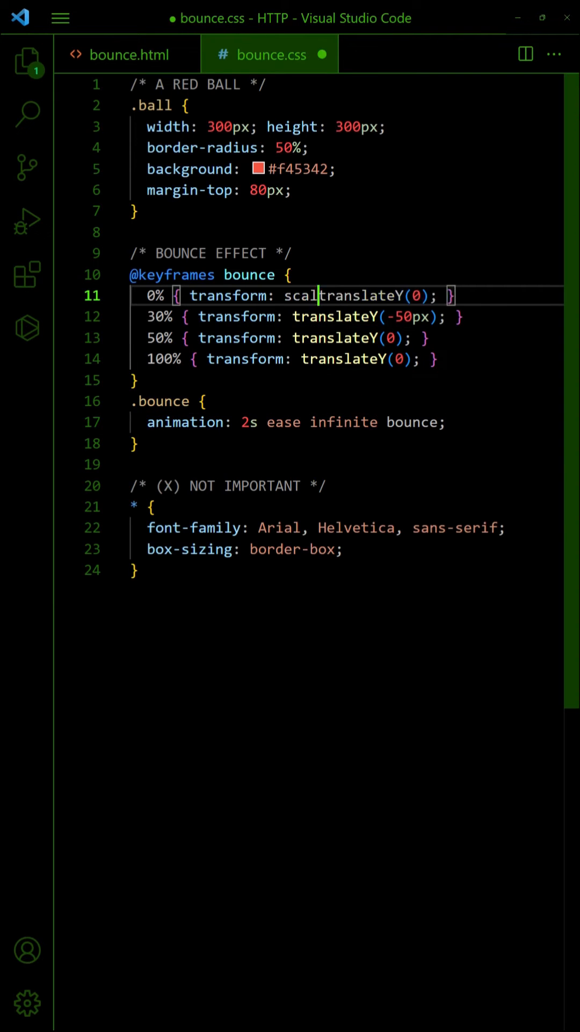
Add scale(1) at 0%, a 10% squash step, and scale(0.8, 1.1) at 30%
{"action": "type", "text": "e(1)"}
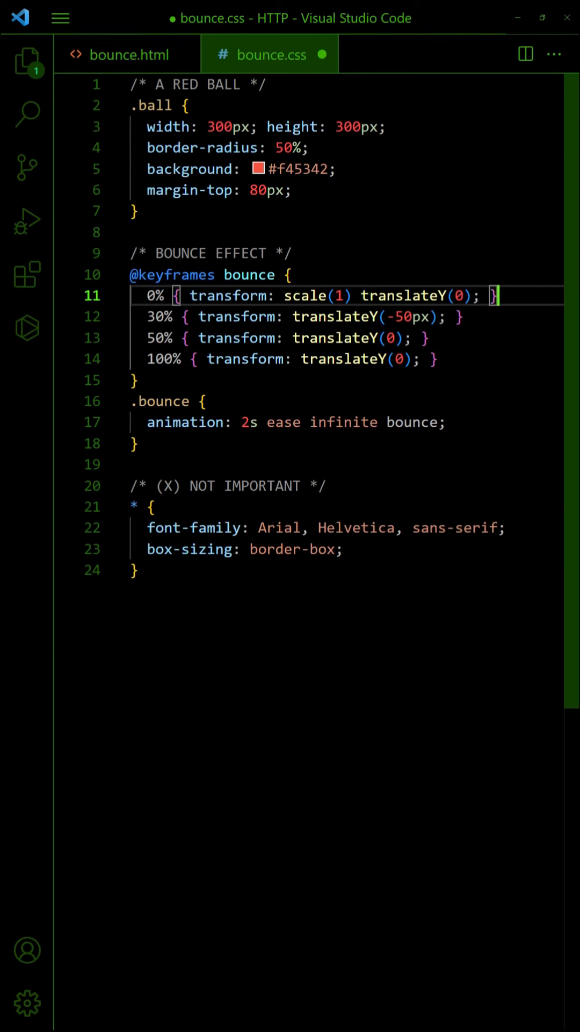
{"action": "type", "text": "10% { transform: scale(1.2, 0.6); }"}
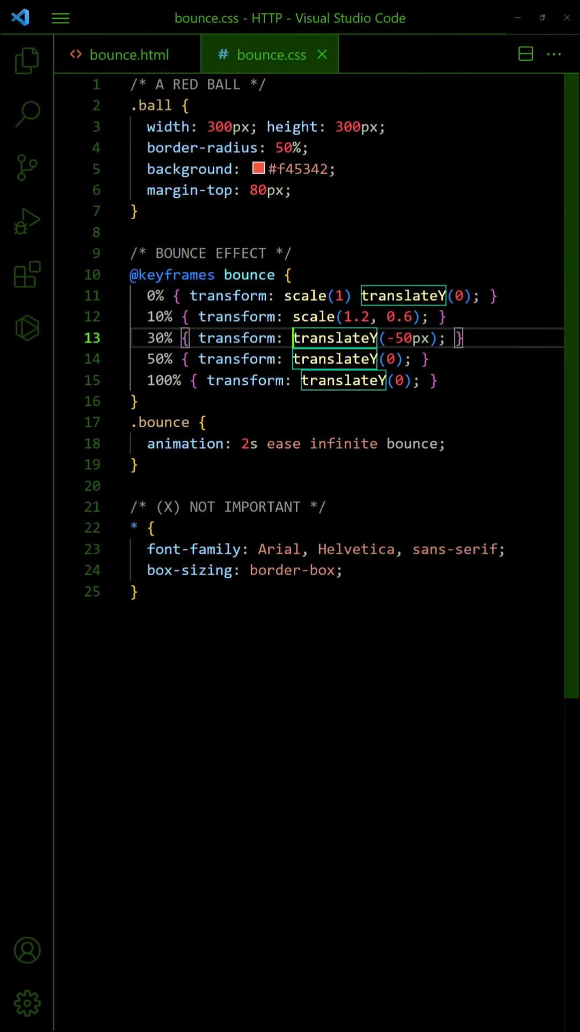
{"action": "type", "text": "scale(0.8, 1.1)"}
{"action": "left_click", "coordinate": [289, 359]}
{"action": "type", "text": "scale(1) "}
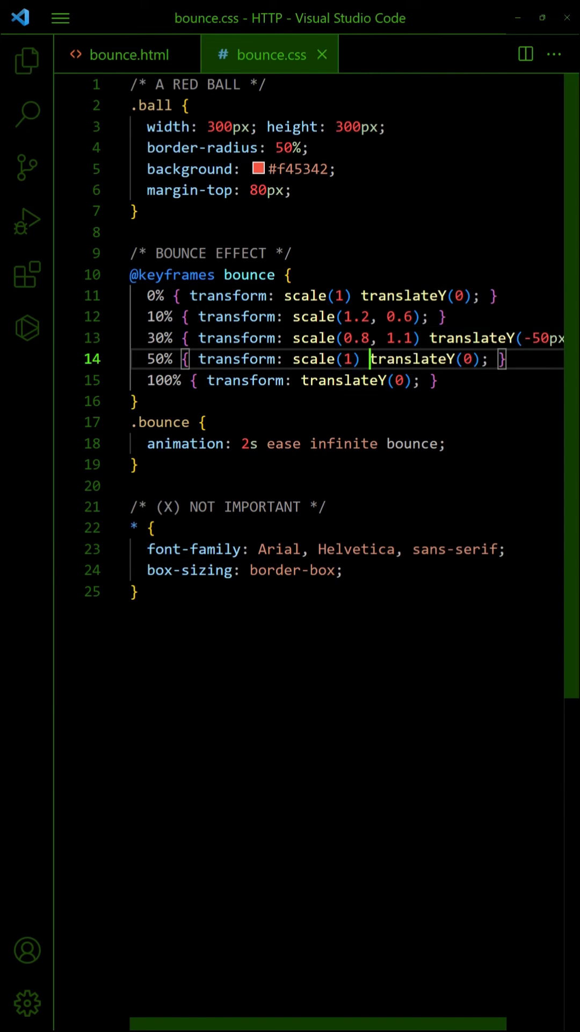
{"action": "left_click", "coordinate": [125, 54]}
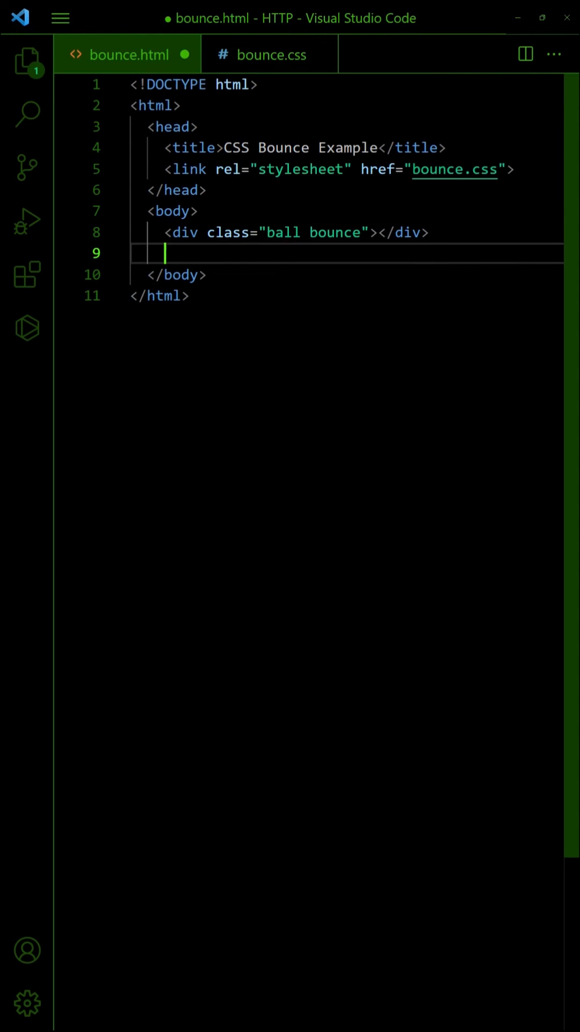
Add a bouncing button and ico-warn.png image to bounce.html, and a .bounce:hover { animation: none; } rule
{"action": "type", "text": "<input type=\"button\" value=\"BUTTON!"}
{"action": "type", "text": "<img"}
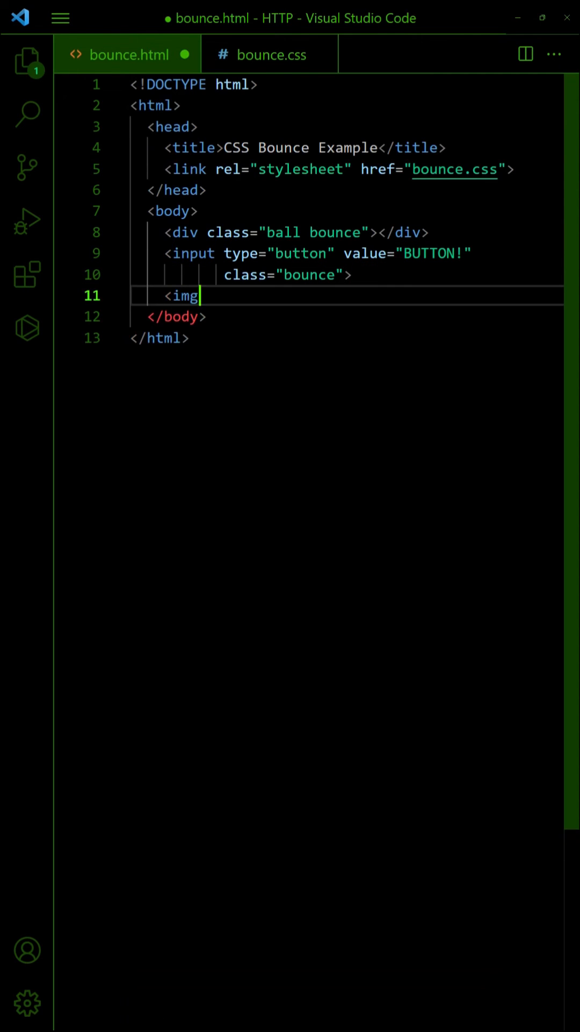
{"action": "type", "text": "src=\"ico-warn.png\" class=\"bounce"}
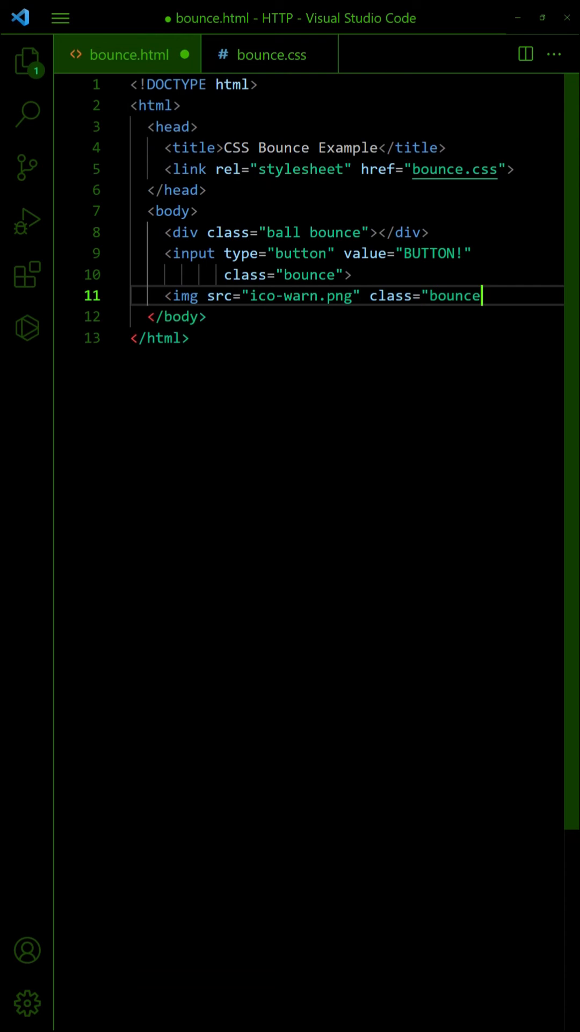
{"action": "type", "text": "\">"}
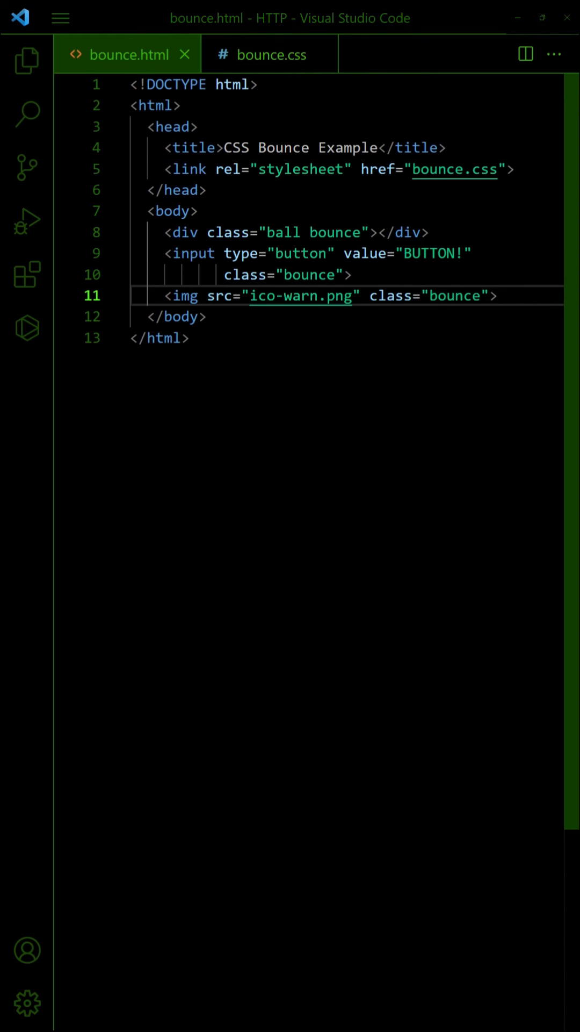
{"action": "left_click", "coordinate": [270, 54]}
{"action": "type", "text": ".b"}
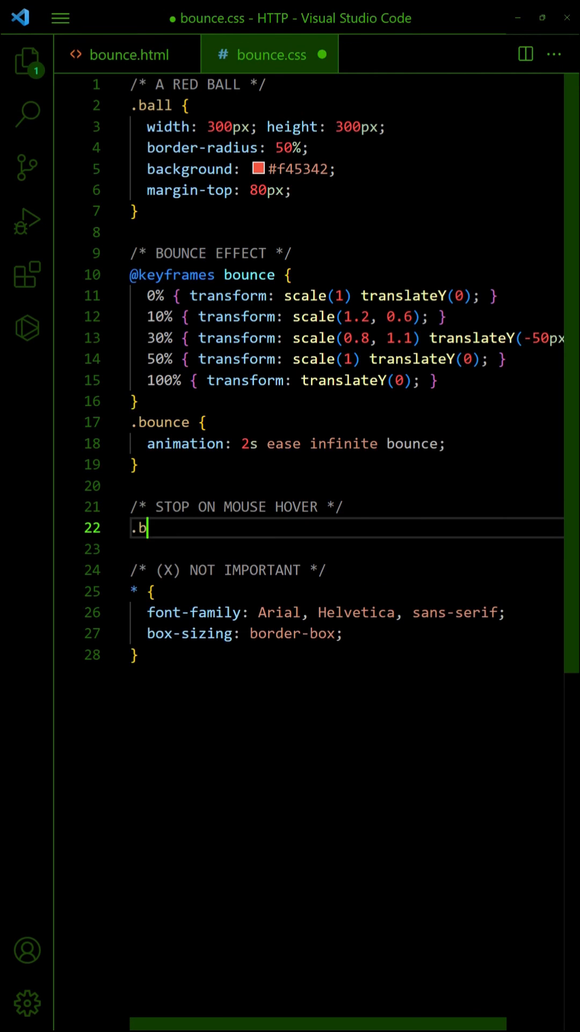
{"action": "type", "text": "ounce:hover { animation: none; }"}
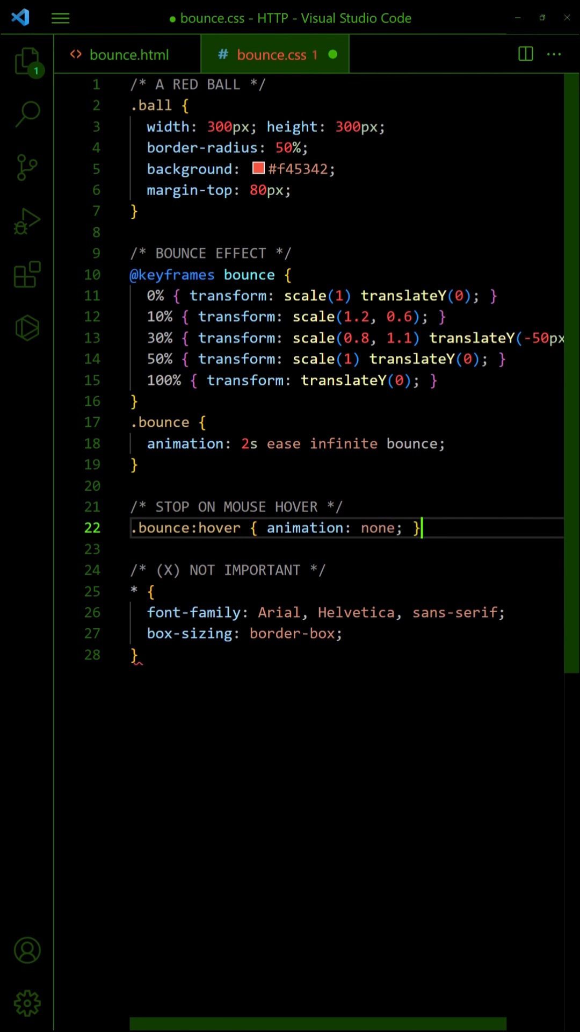